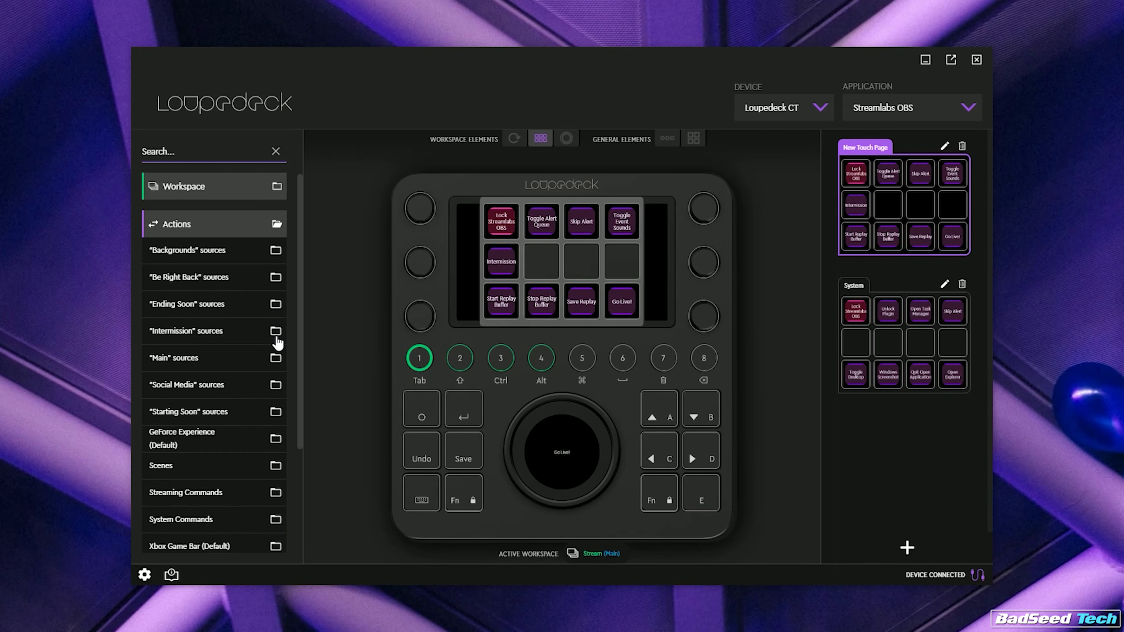
# - Add the Be Right Back and Main scene actions from Streamlabs OBS to the touch page
pyautogui.click(276, 338)
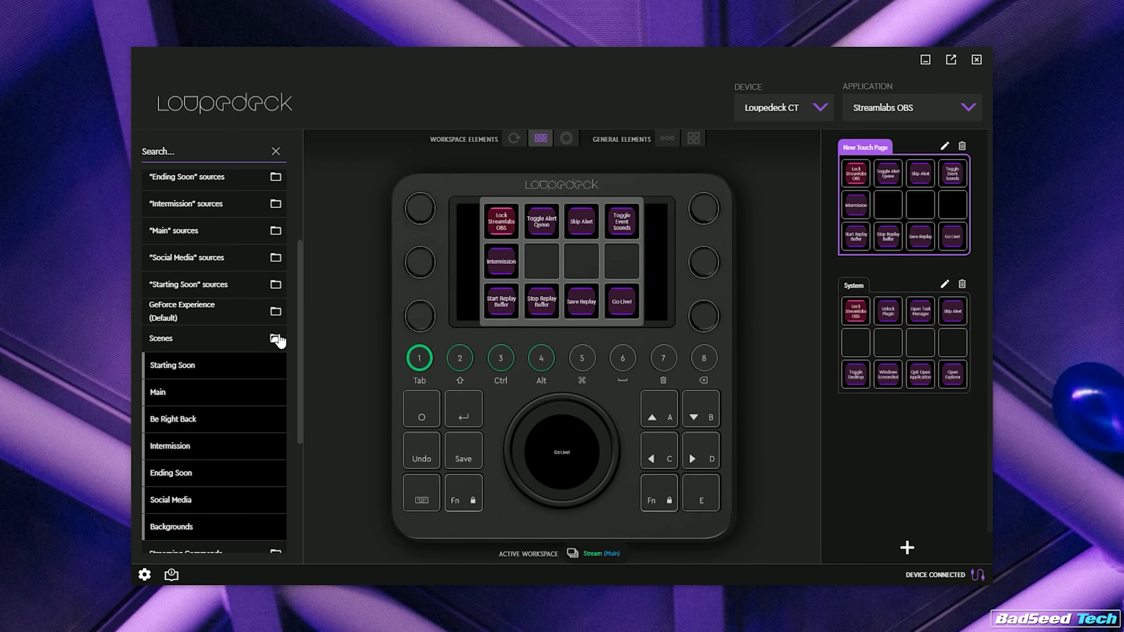
pyautogui.scroll(-3)
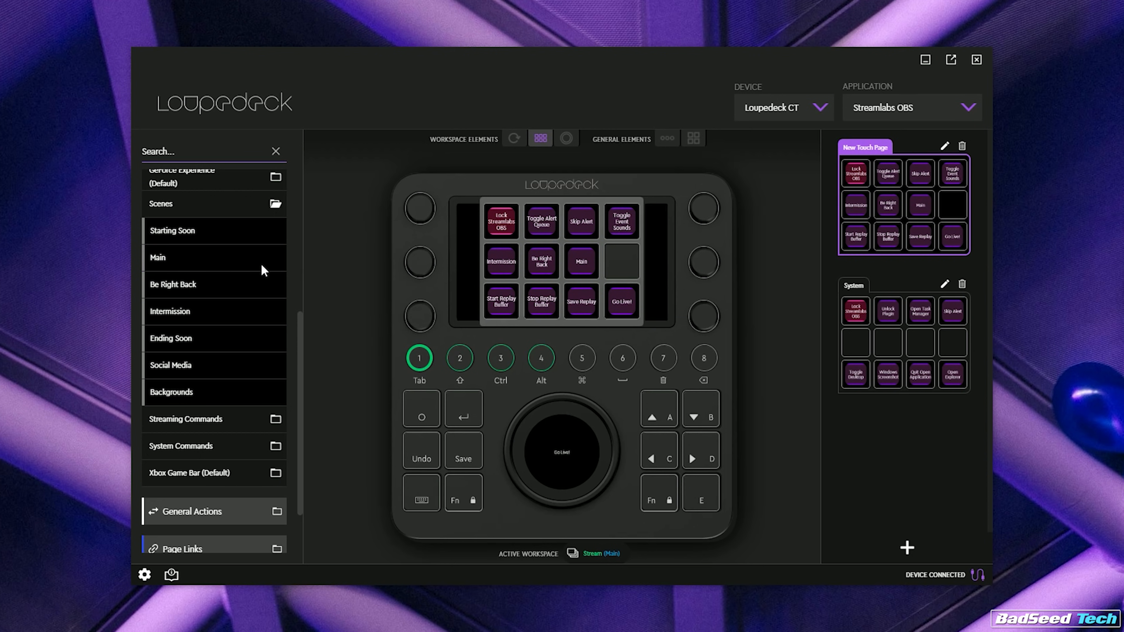
pyautogui.click(513, 138)
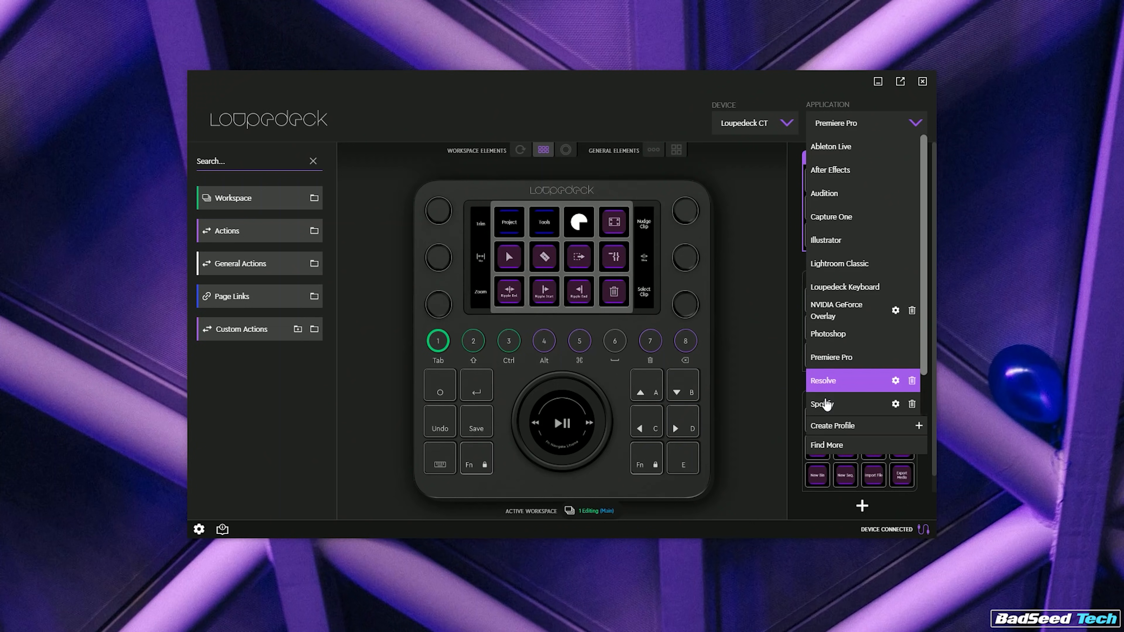
# - Create and save a custom Discord profile, then reach the device profile settings
pyautogui.click(831, 425)
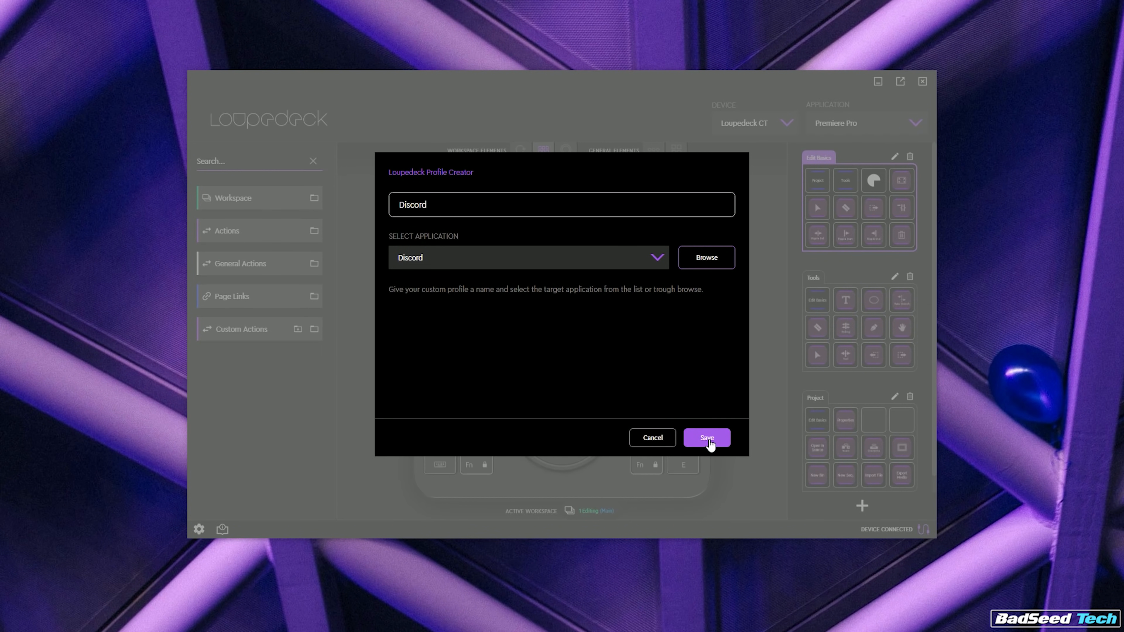
pyautogui.click(705, 438)
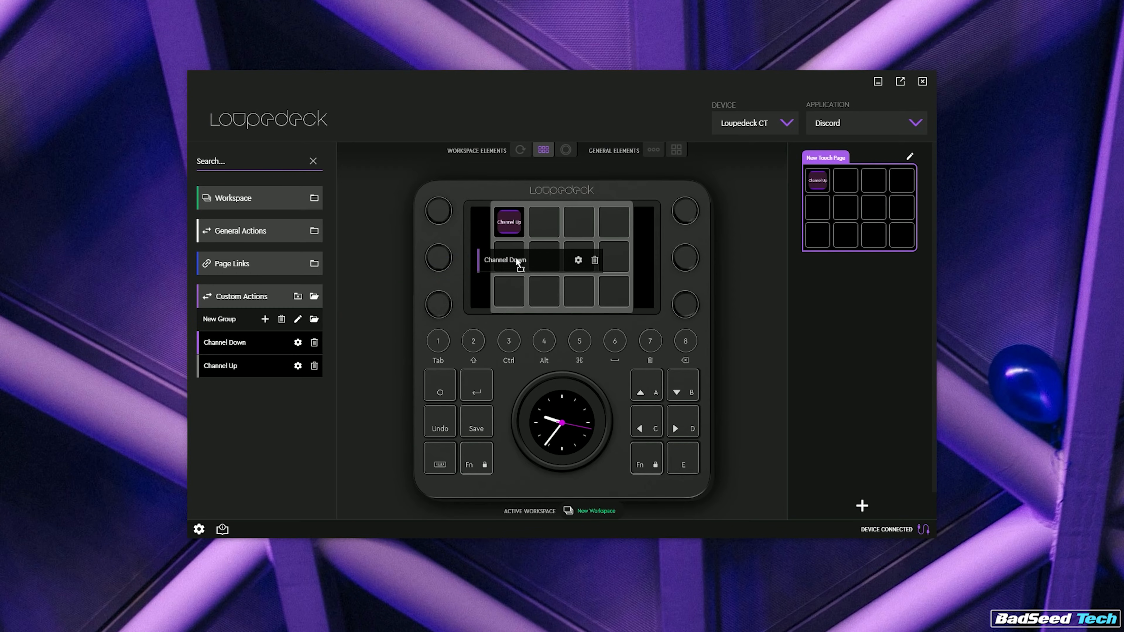
pyautogui.click(199, 529)
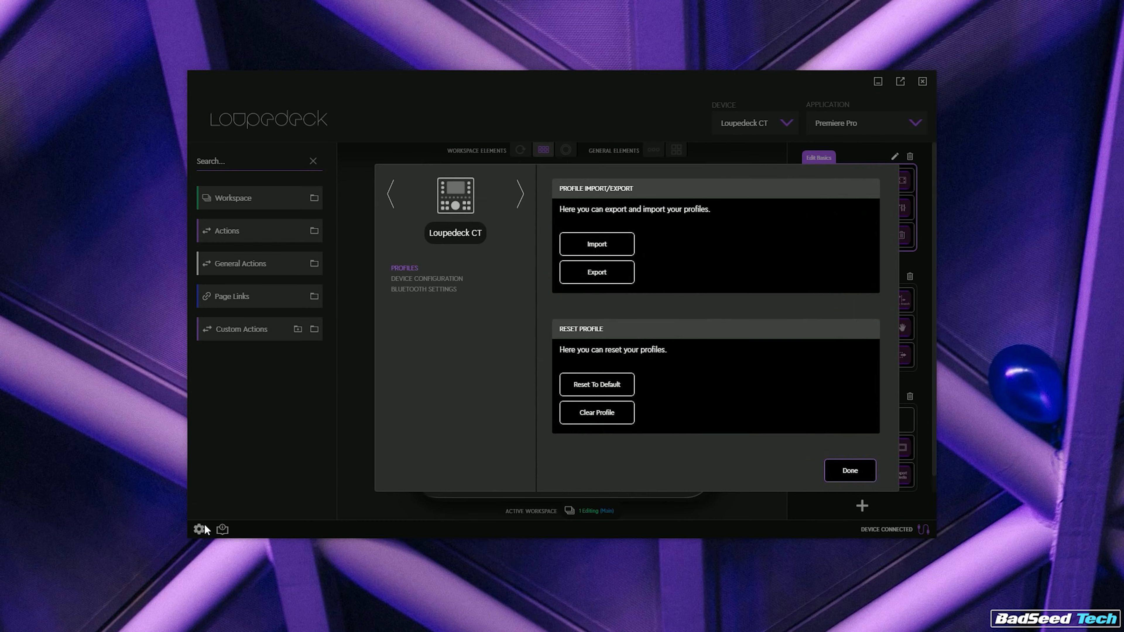
pyautogui.moveTo(597, 244)
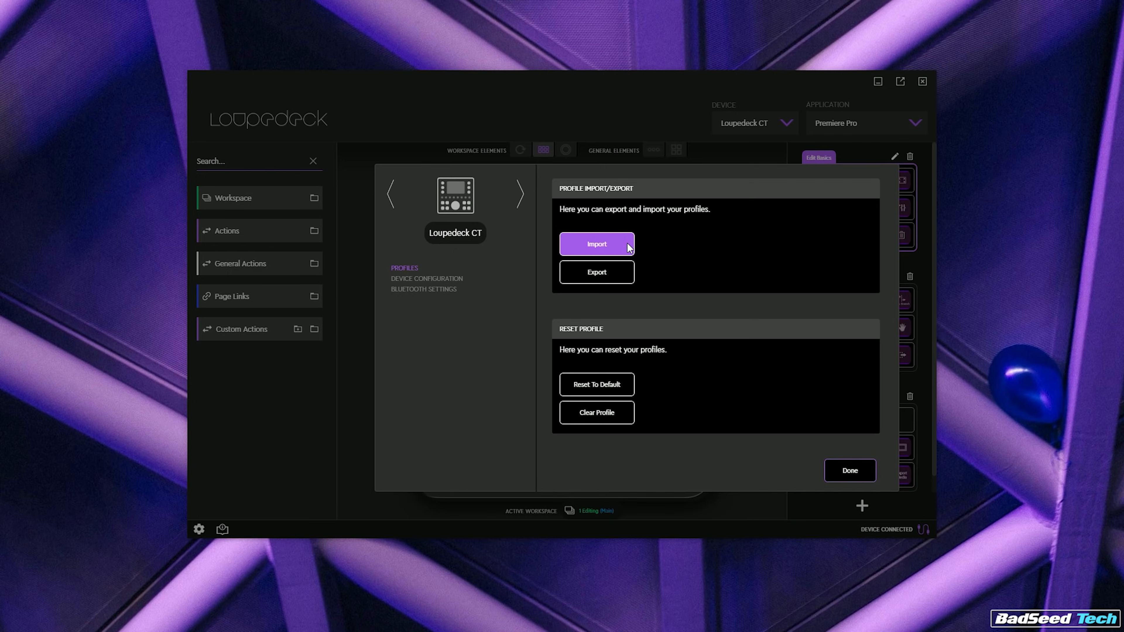
# - Import Resolve_Windows.lup and save it as a Resolve profile assigned to DaVinci Resolve
pyautogui.click(596, 243)
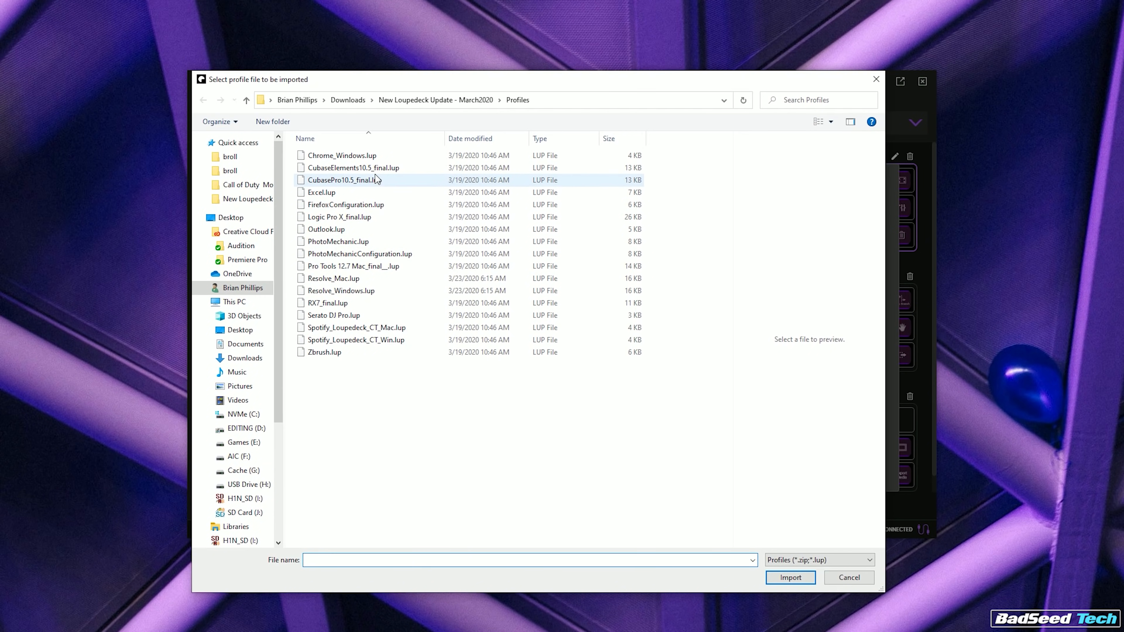
pyautogui.click(341, 290)
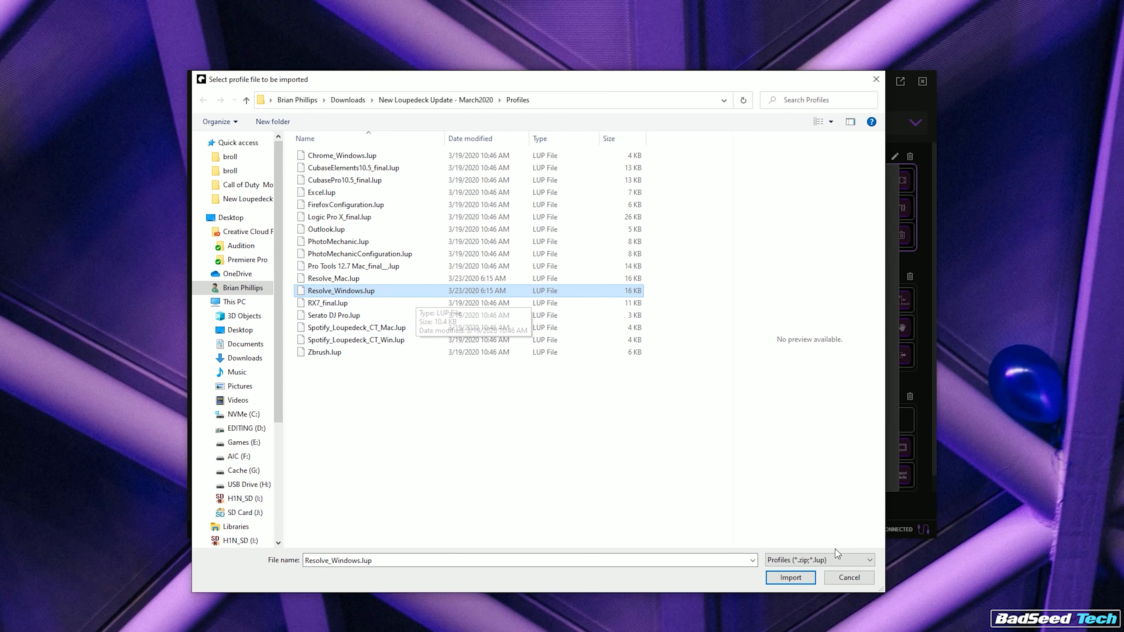
pyautogui.click(789, 577)
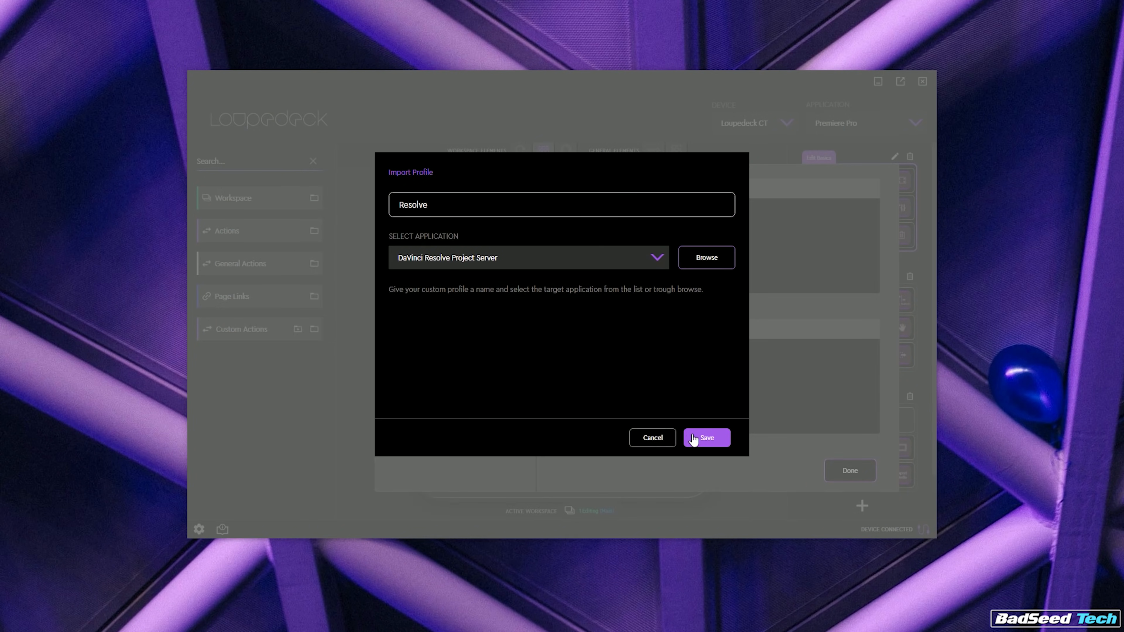
pyautogui.click(705, 437)
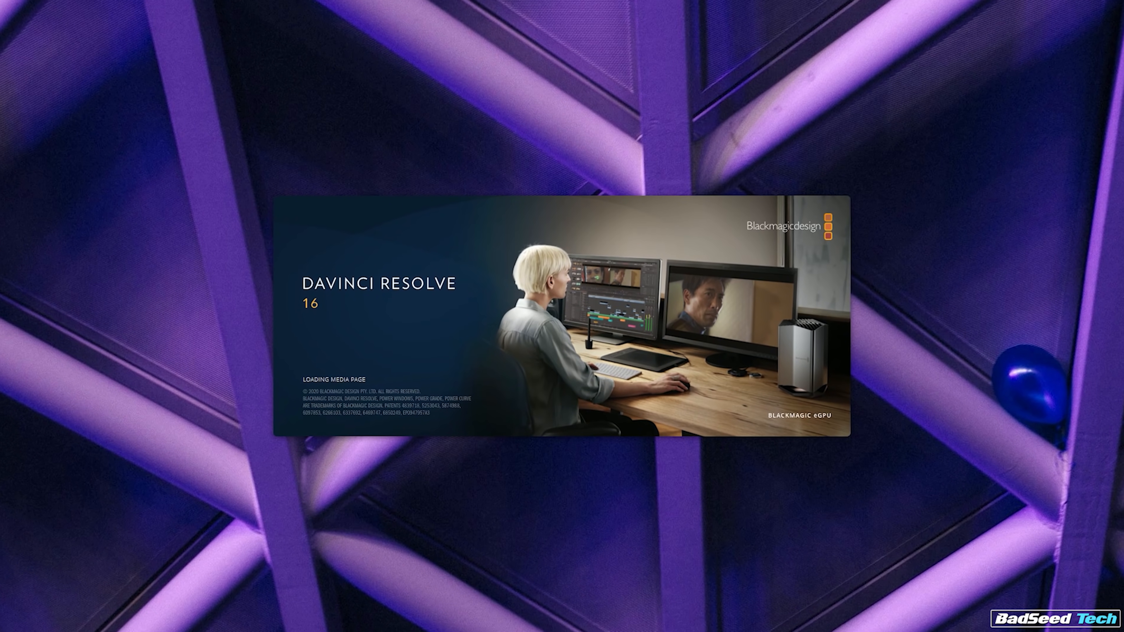